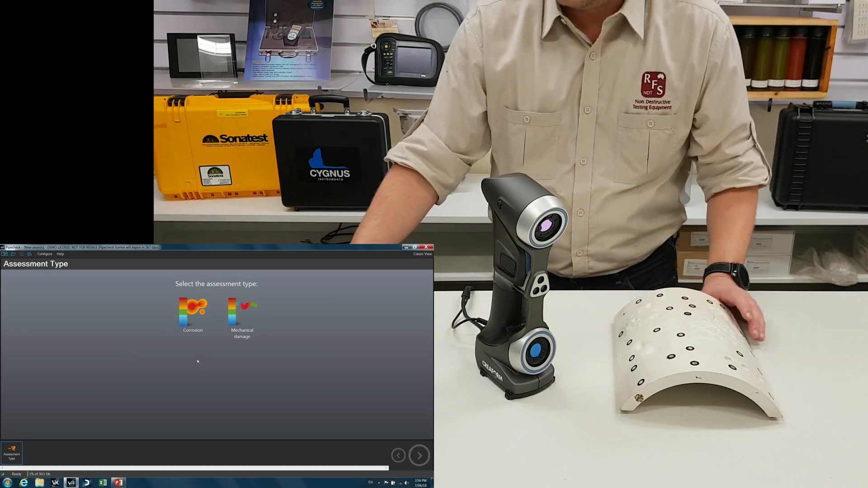
# Choose a Corrosion assessment with Straight pipe geometry.
pyautogui.click(192, 313)
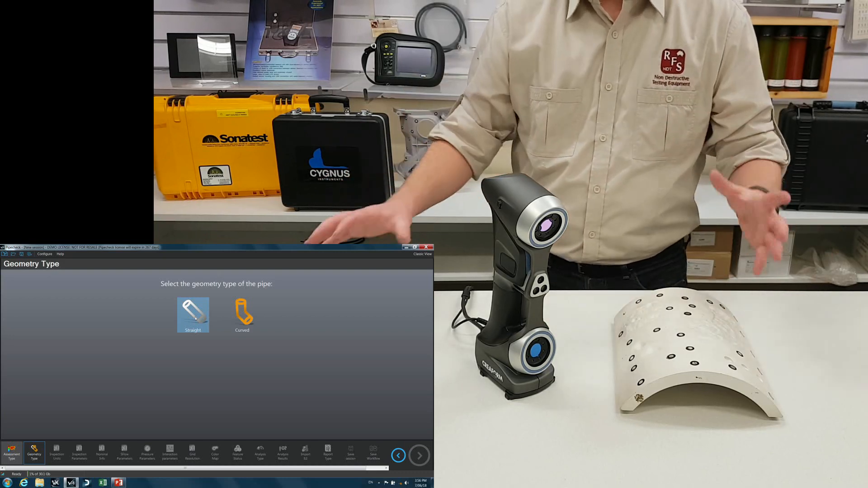
pyautogui.click(420, 455)
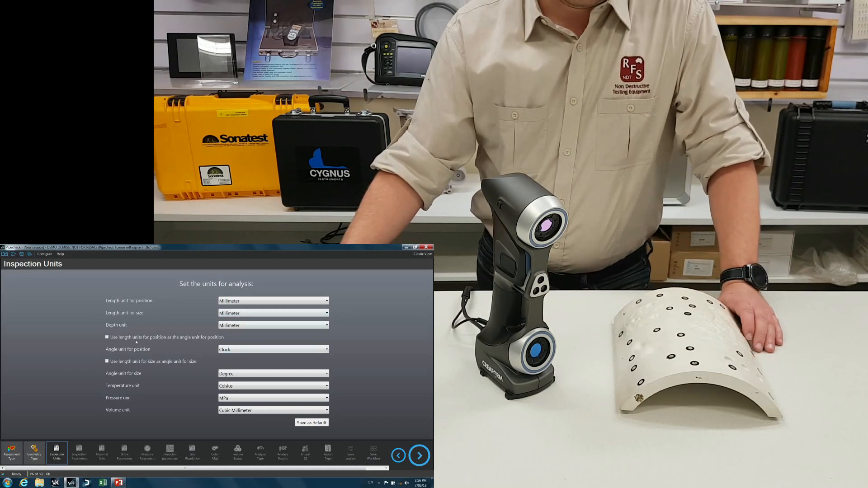
# Keep the default units, inspection parameters, nominal info, Sflow and pressure settings.
pyautogui.click(418, 455)
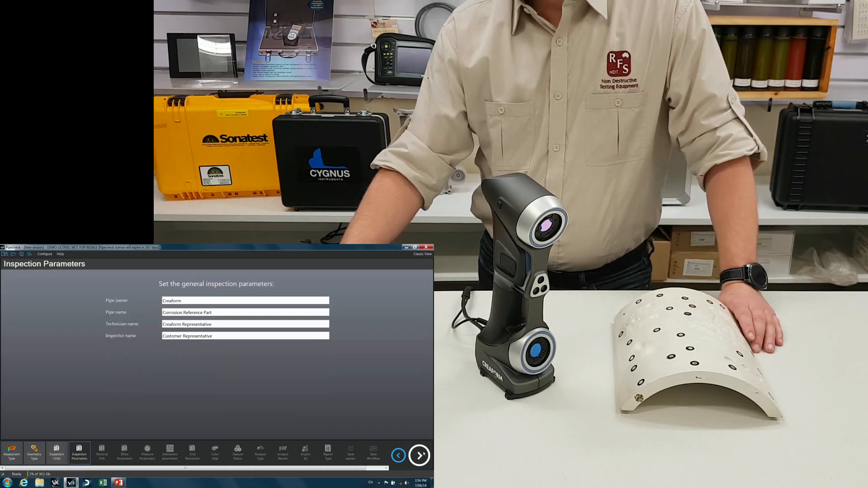
pyautogui.click(420, 455)
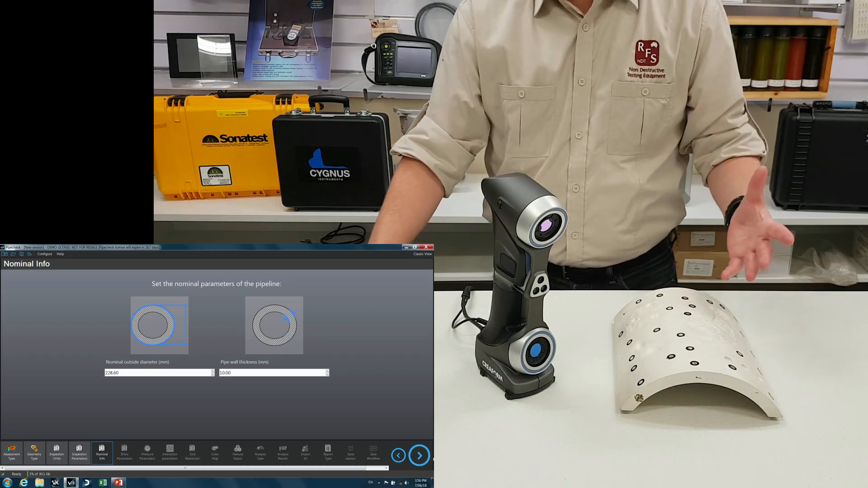
pyautogui.click(419, 455)
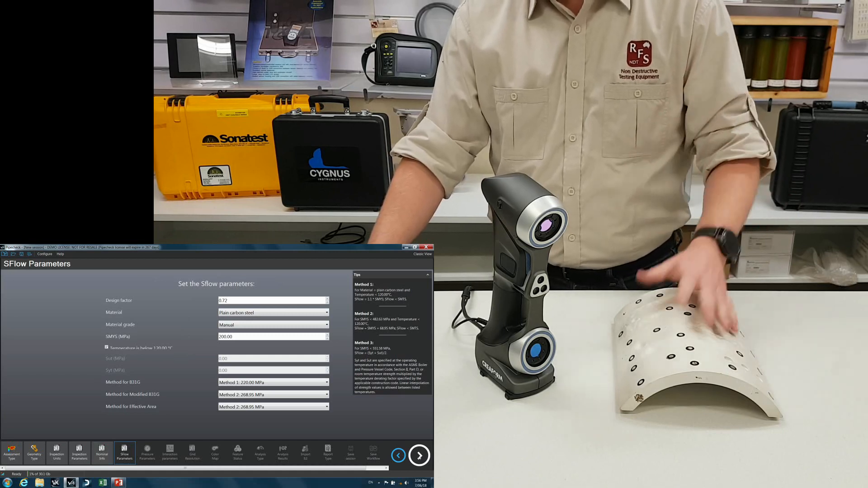
pyautogui.click(419, 454)
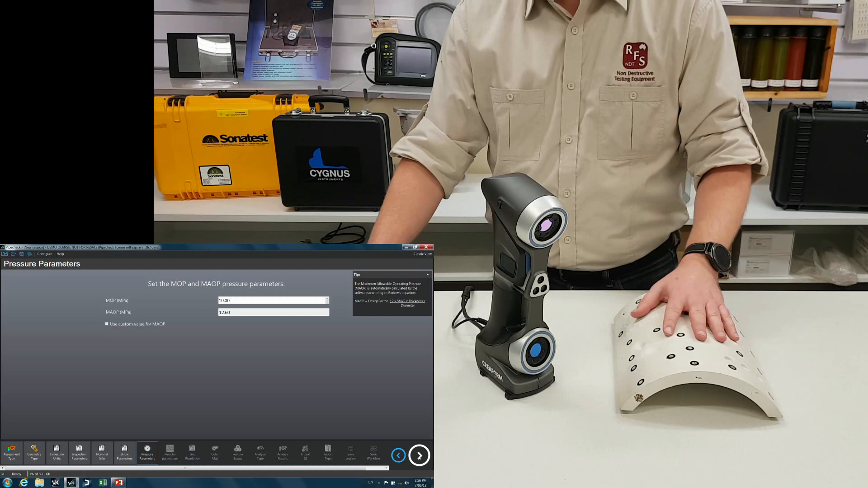
pyautogui.click(419, 456)
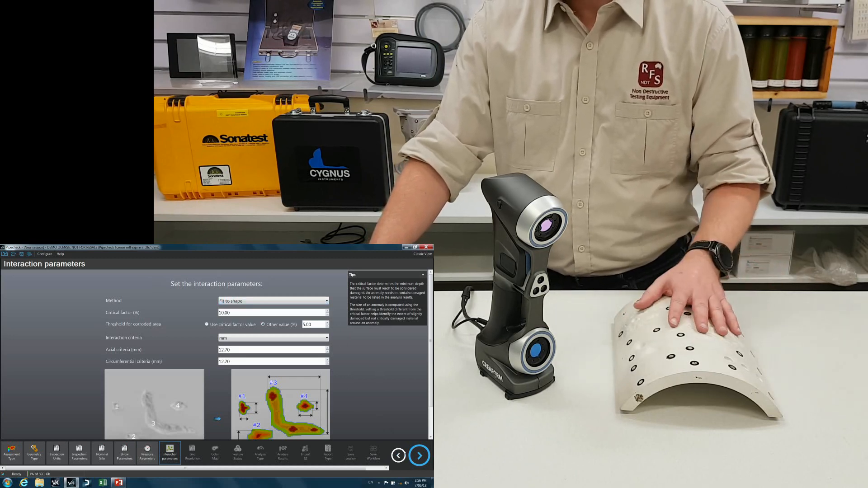
# Keep the default interaction parameters, grid resolution and colour map.
pyautogui.click(419, 455)
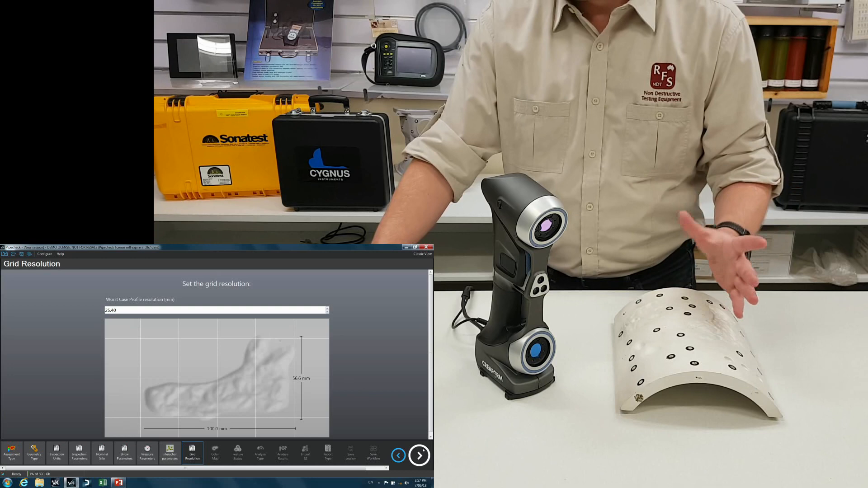
pyautogui.click(419, 455)
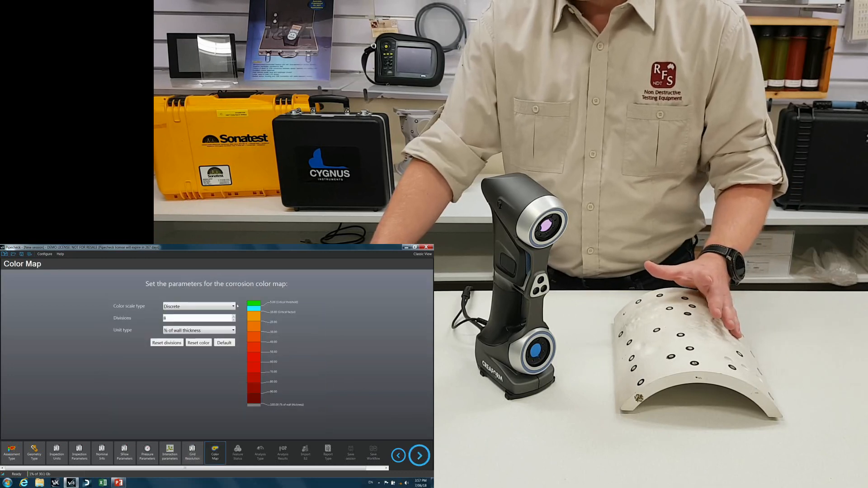
pyautogui.click(420, 455)
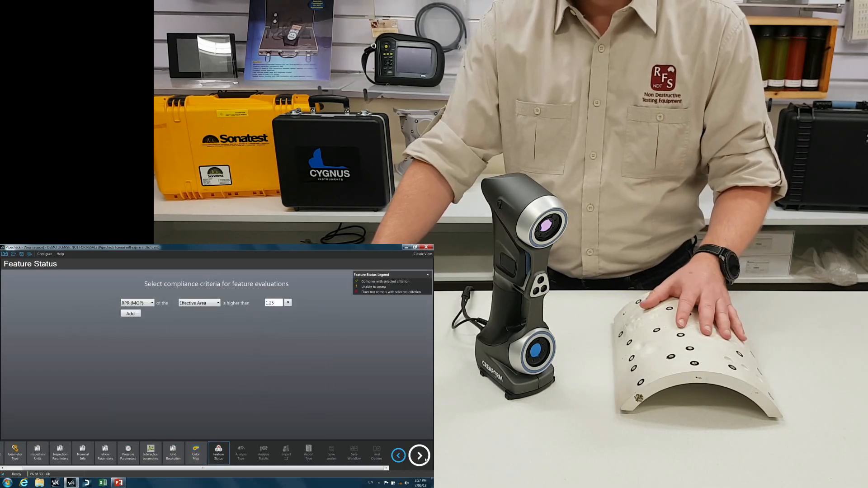
# Keep the feature status criterion as RPR (MOP) of Effective Area higher than 1.25.
pyautogui.click(152, 303)
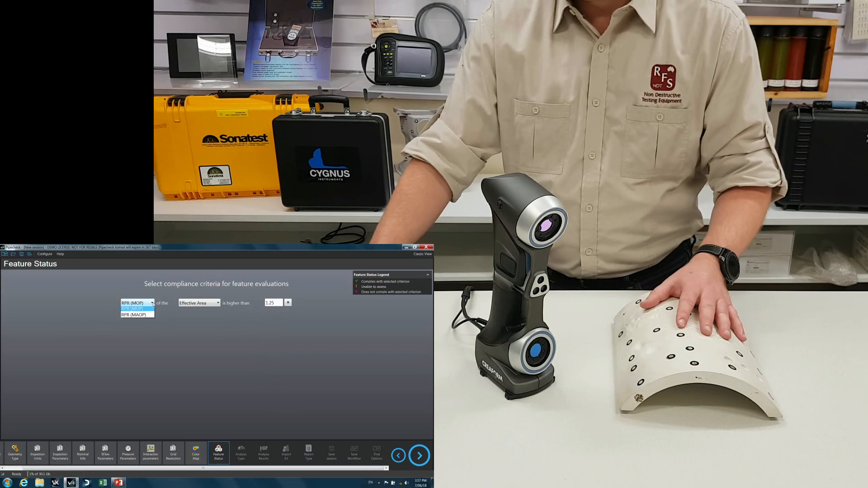
pyautogui.click(217, 303)
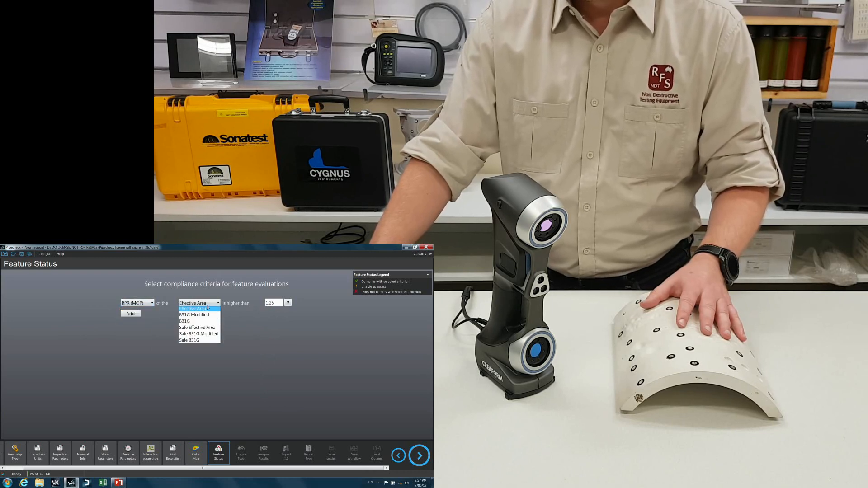
pyautogui.click(193, 308)
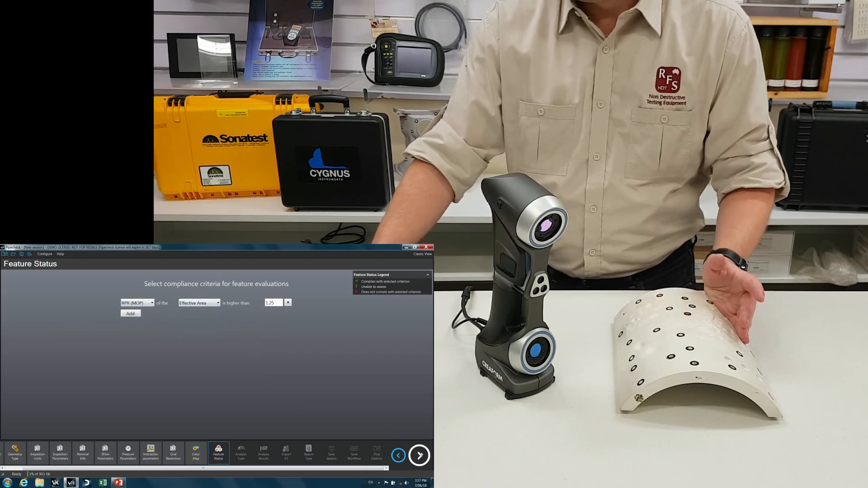
pyautogui.click(240, 453)
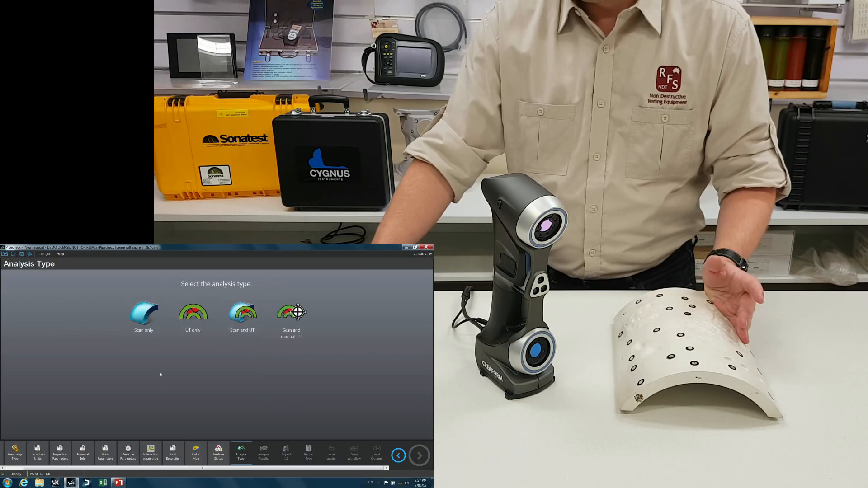
# Pick the analysis type and choose New scan as the scan input.
pyautogui.click(143, 317)
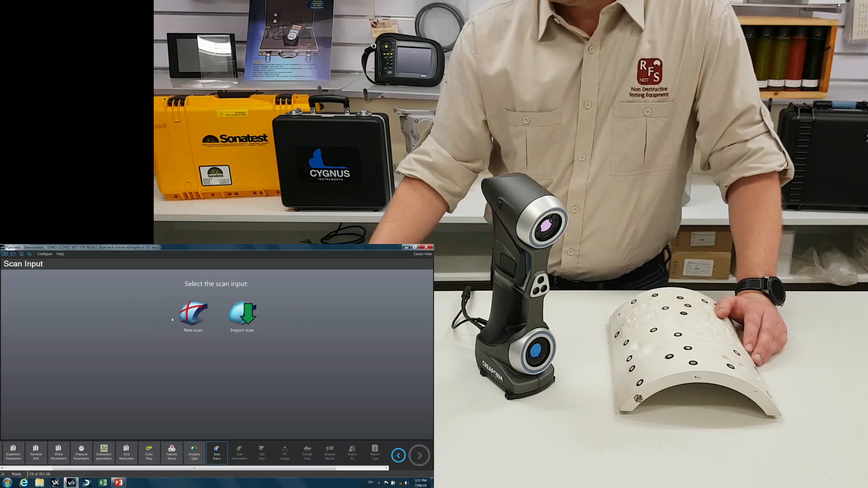
pyautogui.click(193, 313)
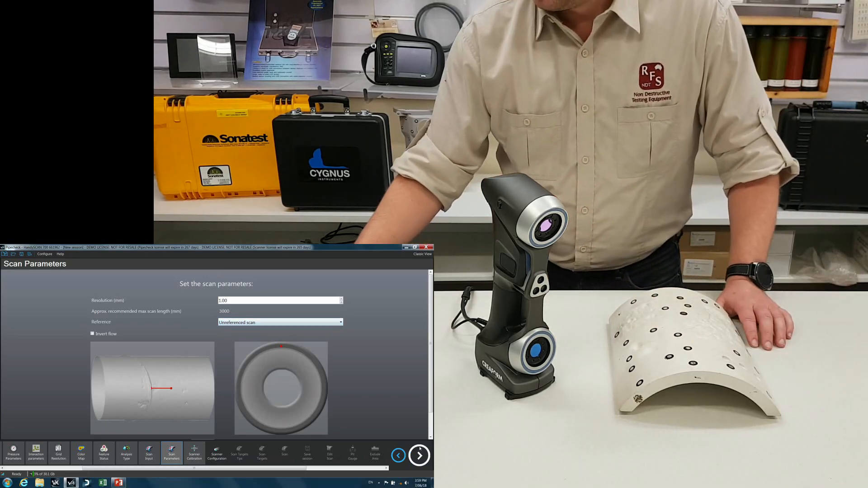
# Keep the 5.00 mm unreferenced scan parameters, scanner calibration and configuration.
pyautogui.click(194, 452)
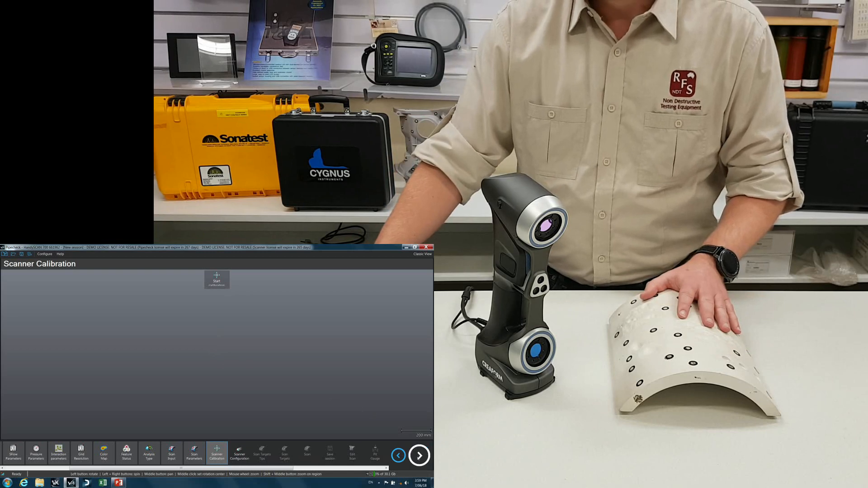
pyautogui.click(238, 452)
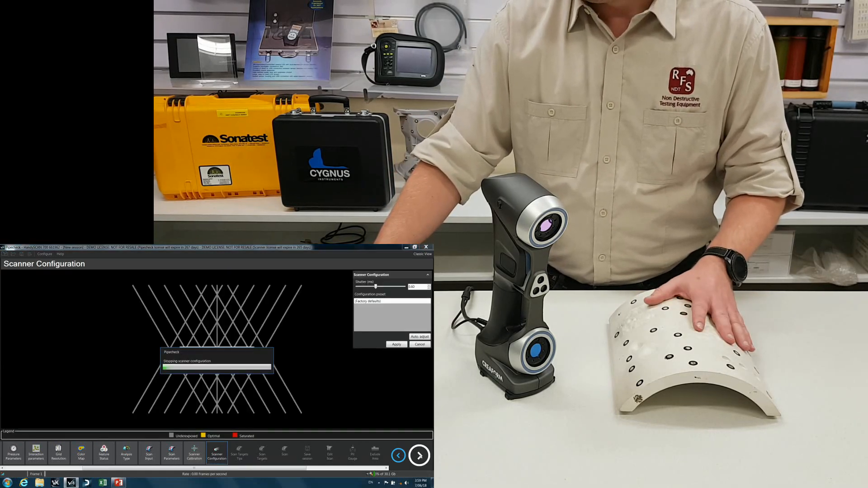
pyautogui.click(420, 454)
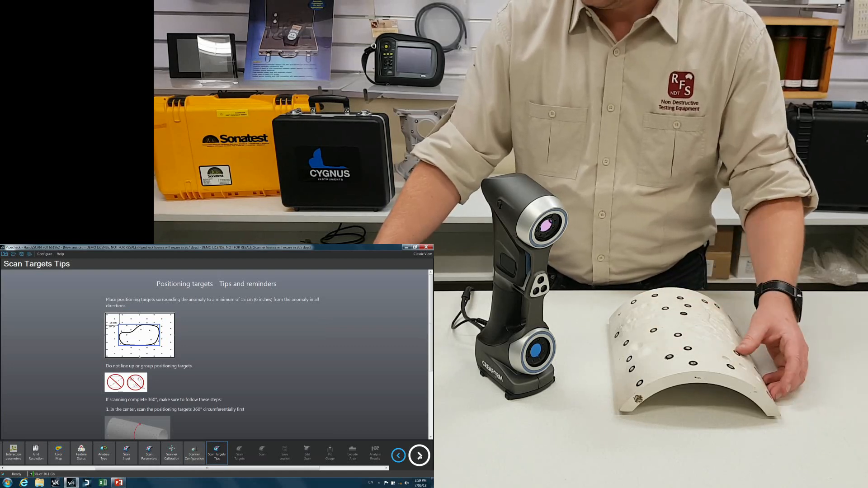
# Scan the positioning targets on the pipe, stop, and begin the surface scan.
pyautogui.click(419, 454)
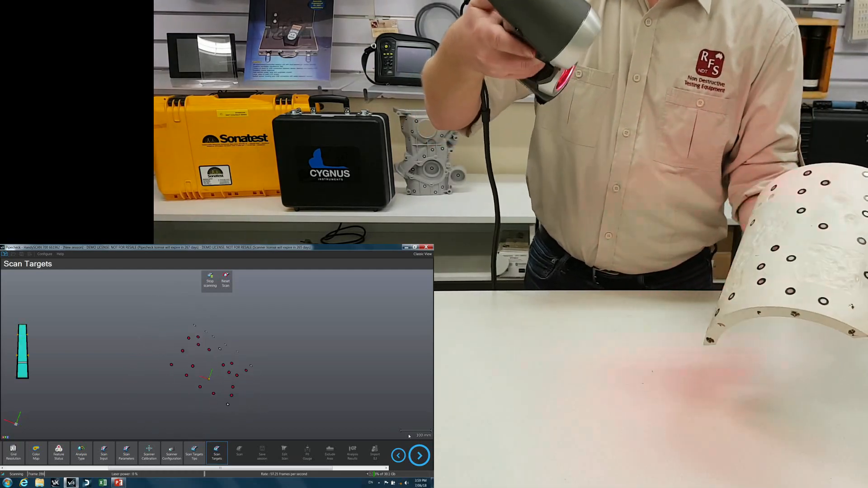
pyautogui.click(210, 280)
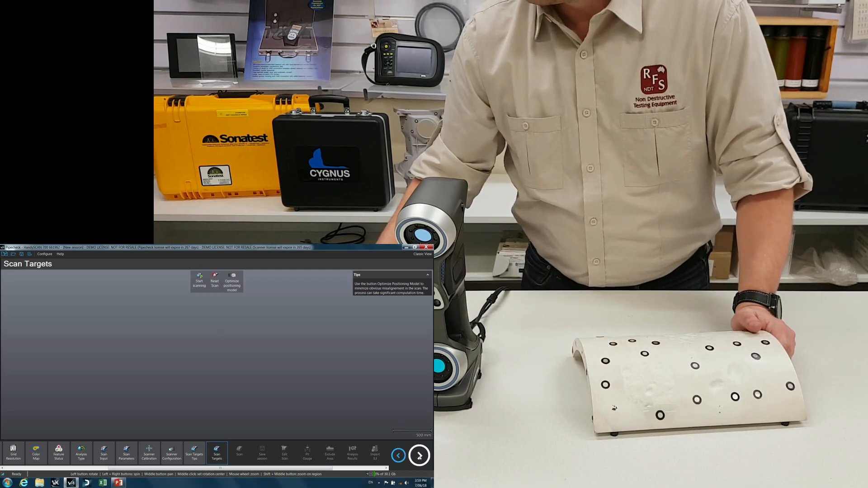
pyautogui.click(199, 281)
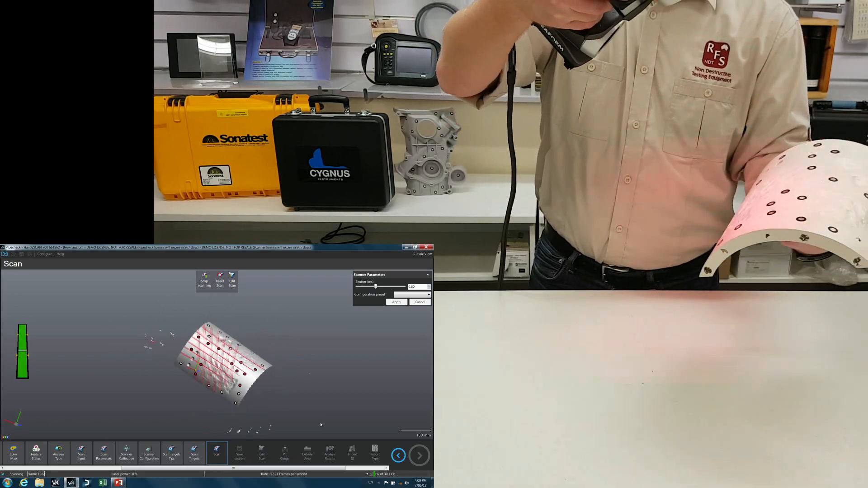
# Stop the pipe surface scan and continue to saving the session.
pyautogui.click(204, 280)
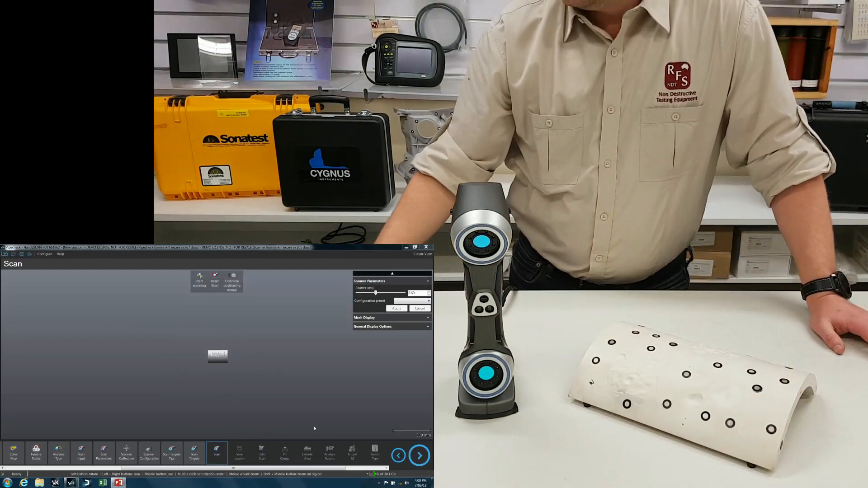
pyautogui.click(419, 454)
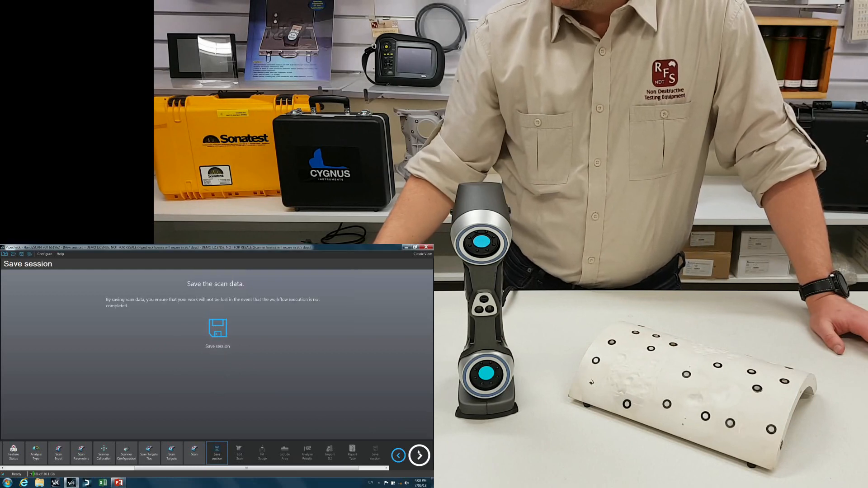
# Save the scan session and accept the scan with isolated patches removed.
pyautogui.click(422, 454)
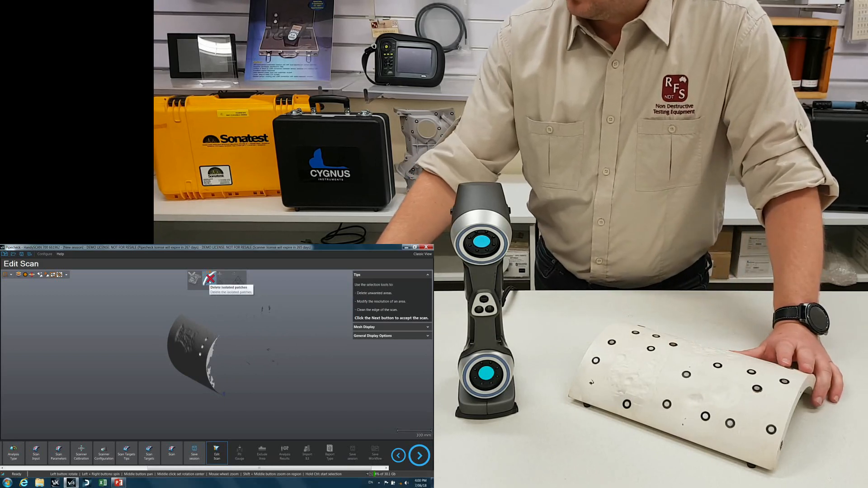
pyautogui.moveTo(235, 385)
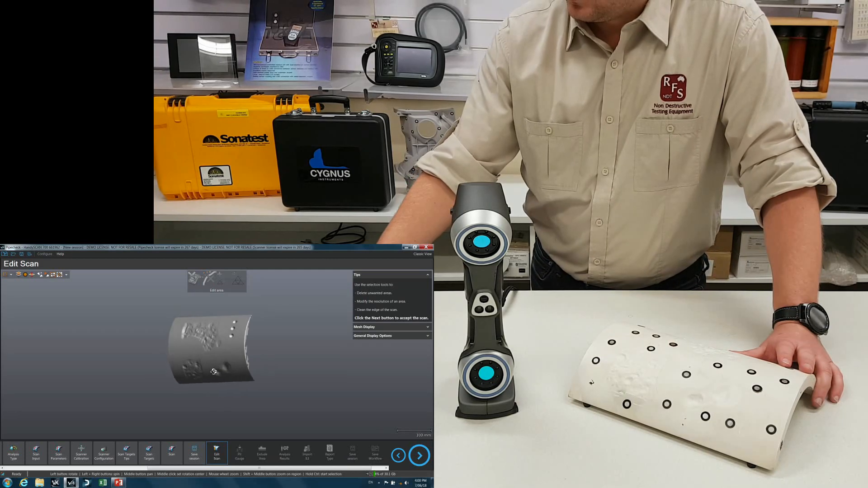
pyautogui.click(420, 455)
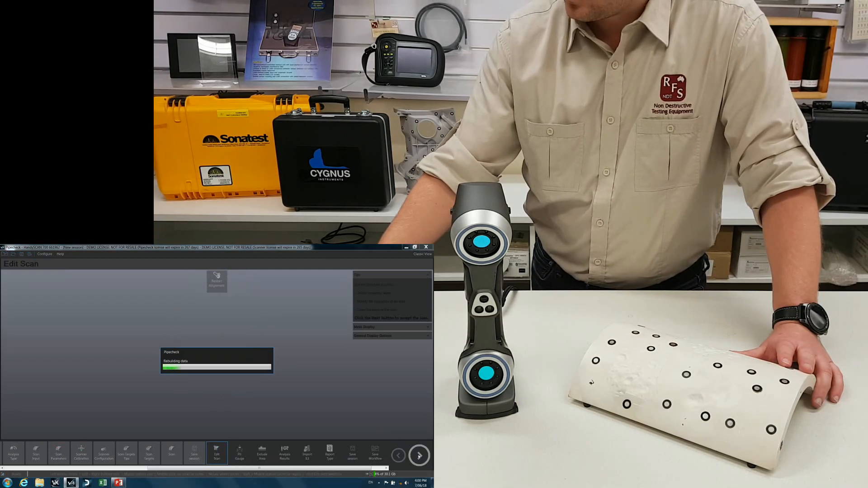
# Keep the recommended pit gauge parameters and continue to Exclude Area.
pyautogui.click(419, 455)
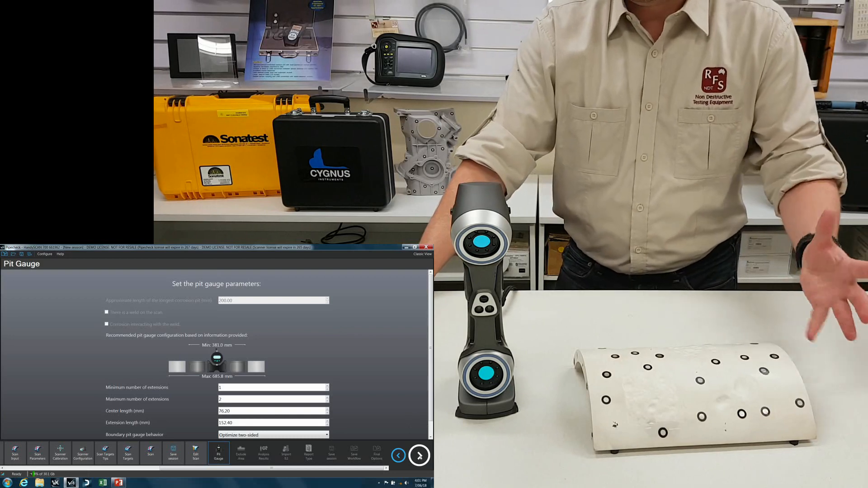
pyautogui.click(420, 454)
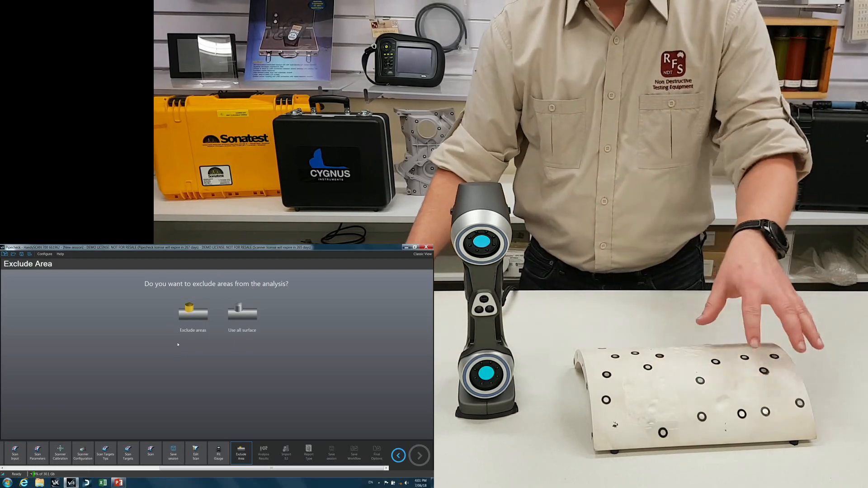
# Use all surface and run the corrosion analysis to show detected features.
pyautogui.click(243, 311)
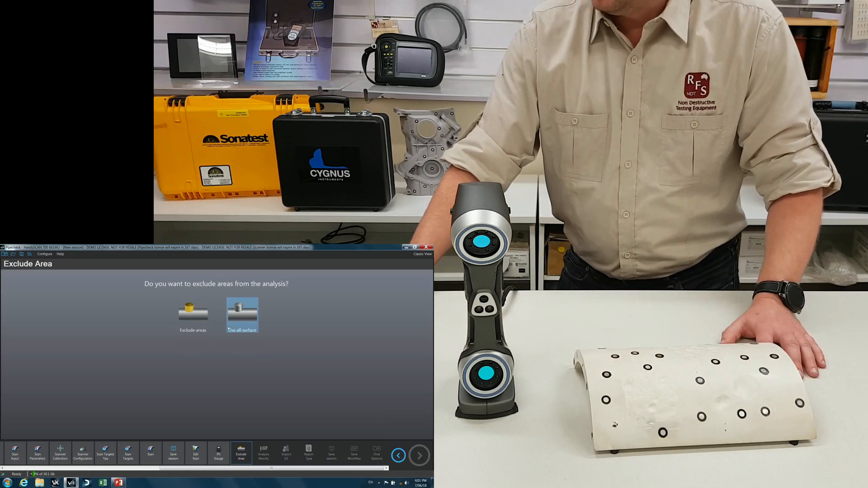
pyautogui.click(242, 314)
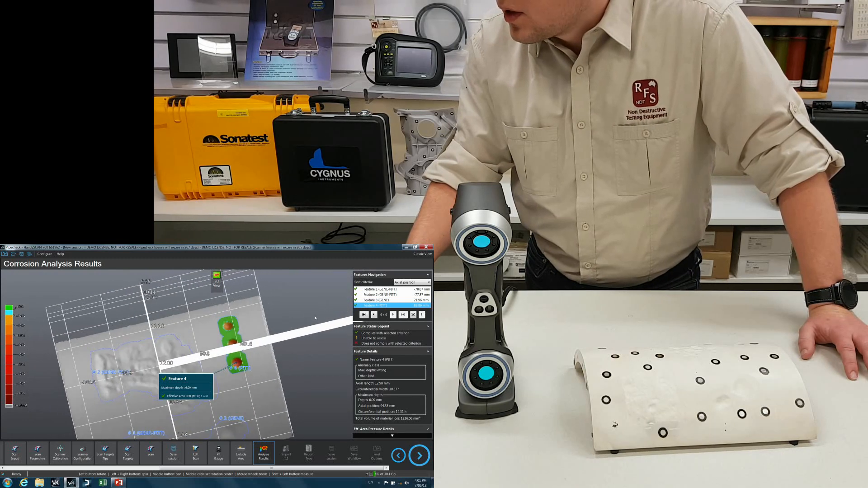
# Sort the detected features by Max. depth and continue to the ILI import question.
pyautogui.click(427, 282)
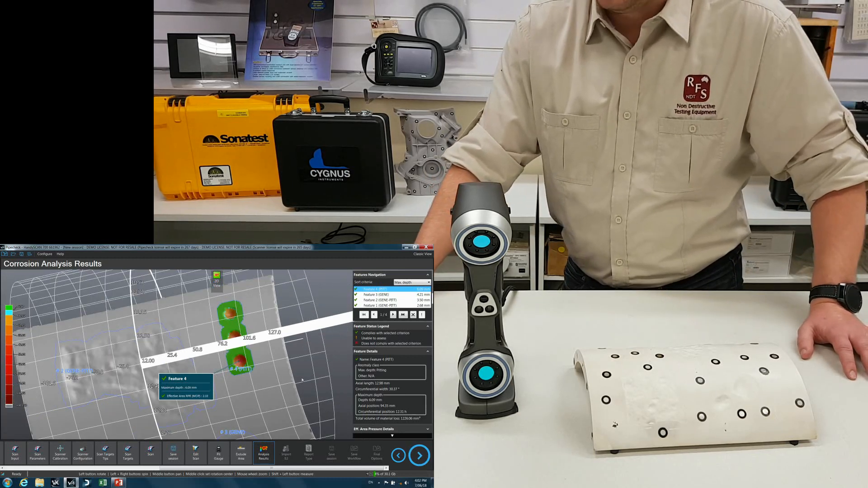
pyautogui.click(417, 454)
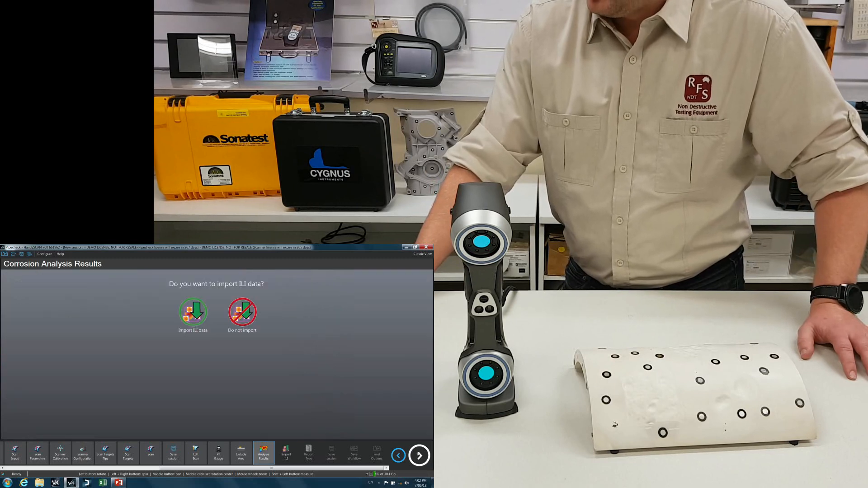
# Skip ILI data import and choose XLS as the report type.
pyautogui.click(286, 454)
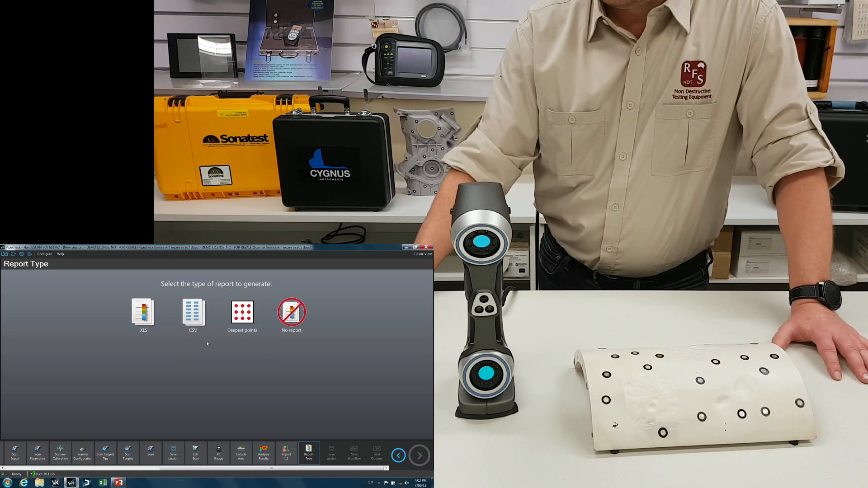
pyautogui.click(143, 314)
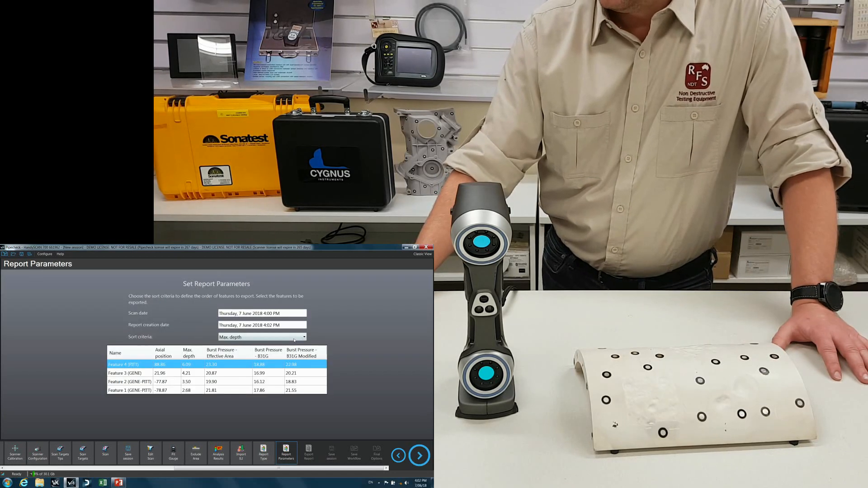
# Accept the report parameters, bringing up the Export Report save dialog.
pyautogui.click(128, 372)
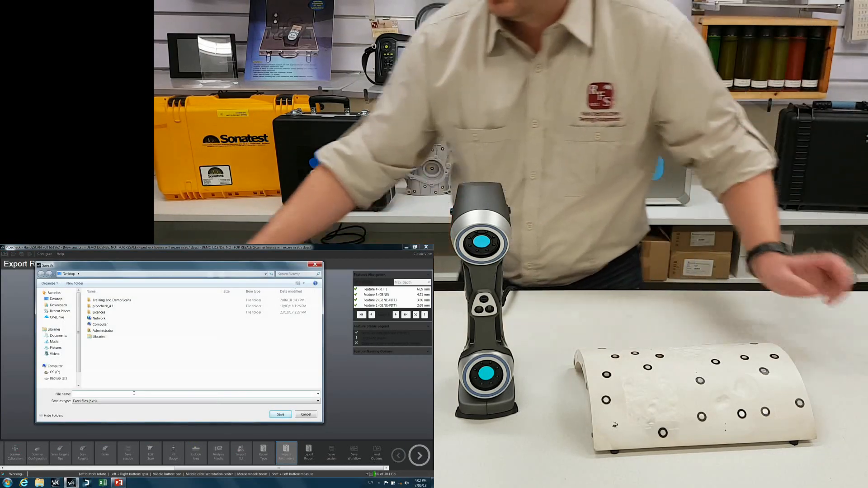
# Save the exported report to the Desktop as the Excel workbook 'sample'.
pyautogui.write('sample')
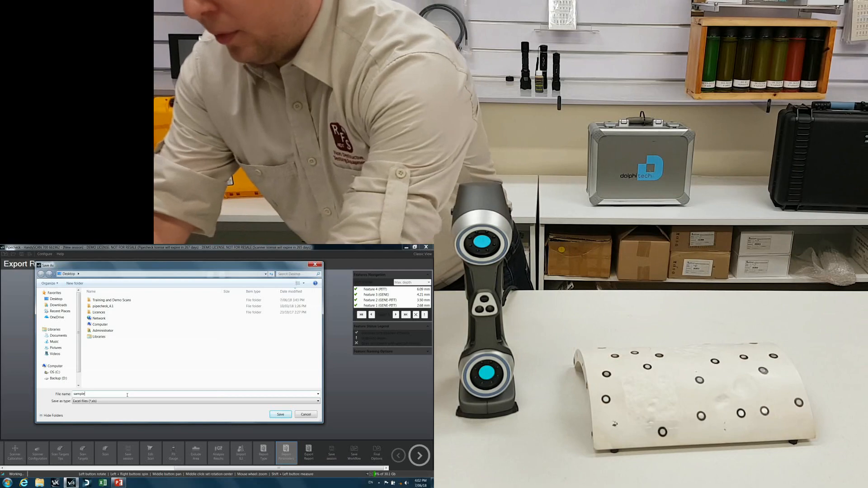
pyautogui.click(280, 414)
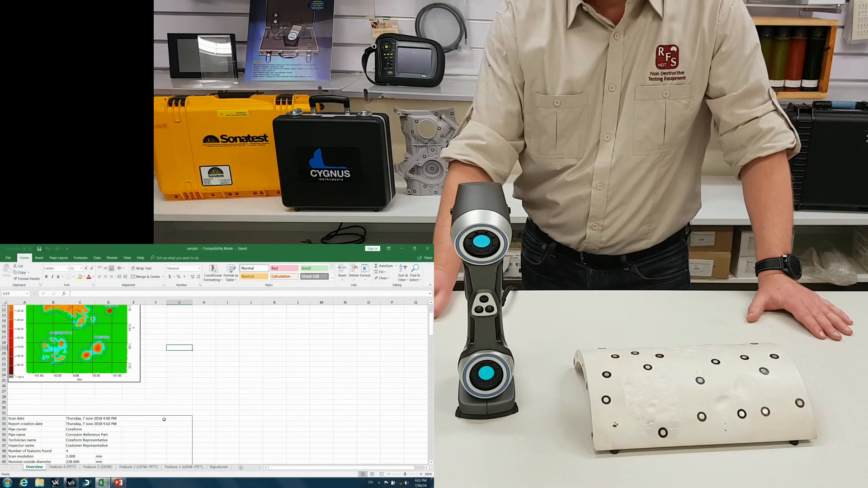
pyautogui.click(59, 466)
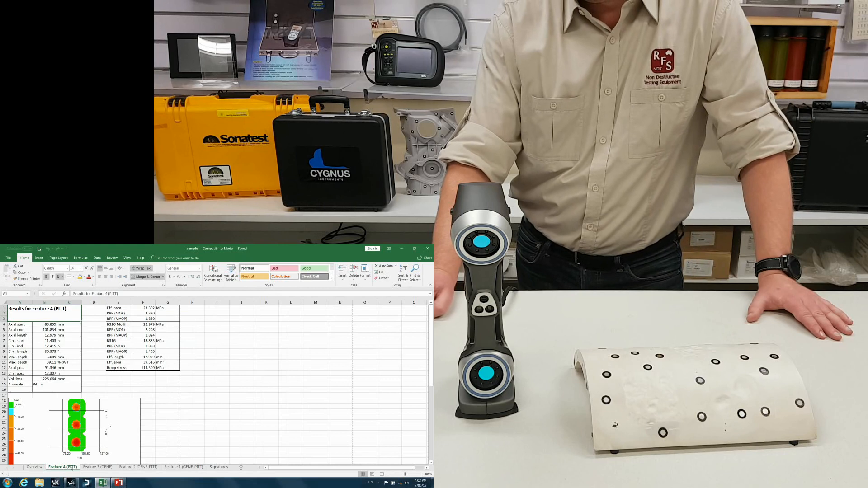
pyautogui.click(95, 467)
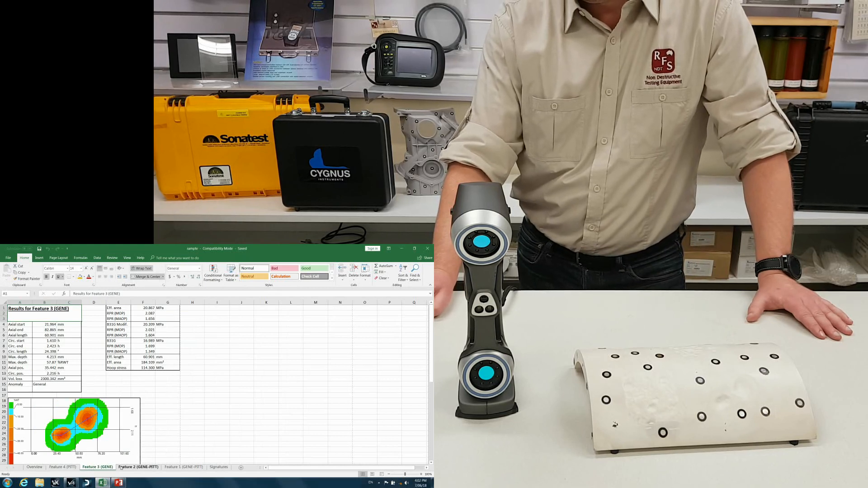
pyautogui.click(184, 466)
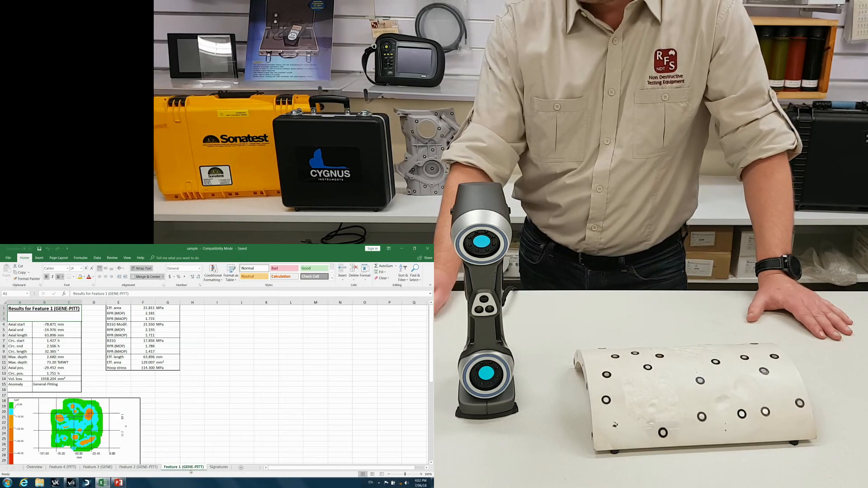
pyautogui.click(218, 466)
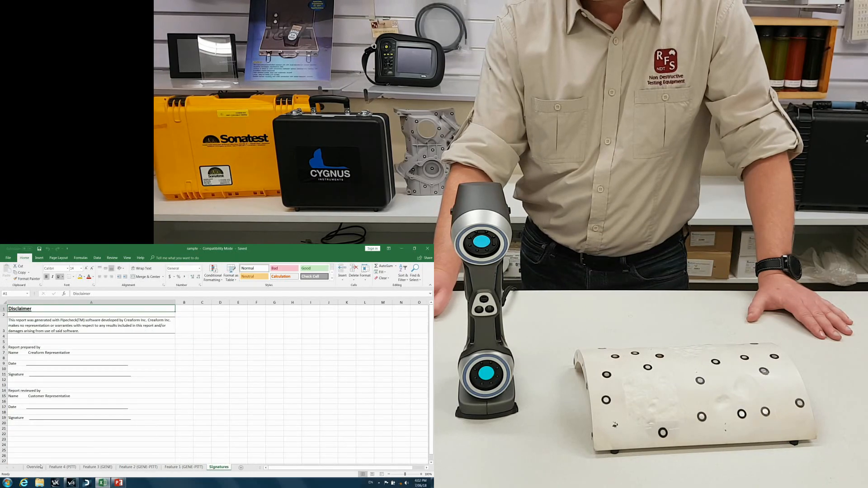
pyautogui.click(34, 467)
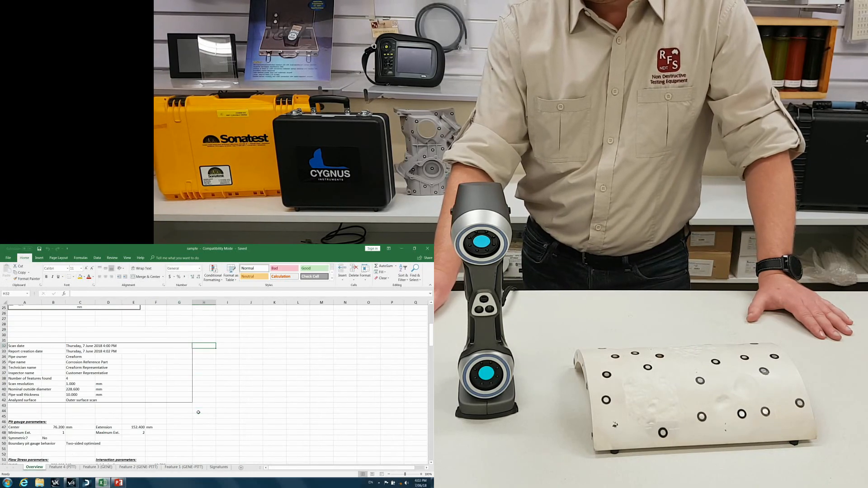
pyautogui.scroll(-3)
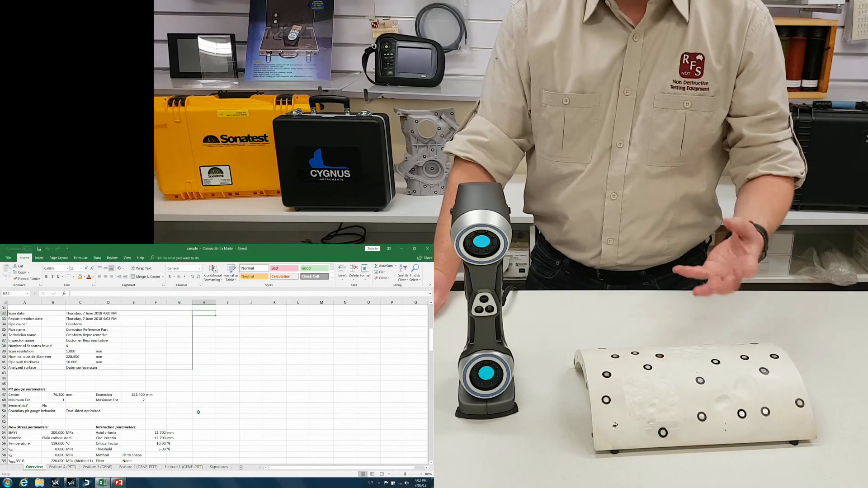